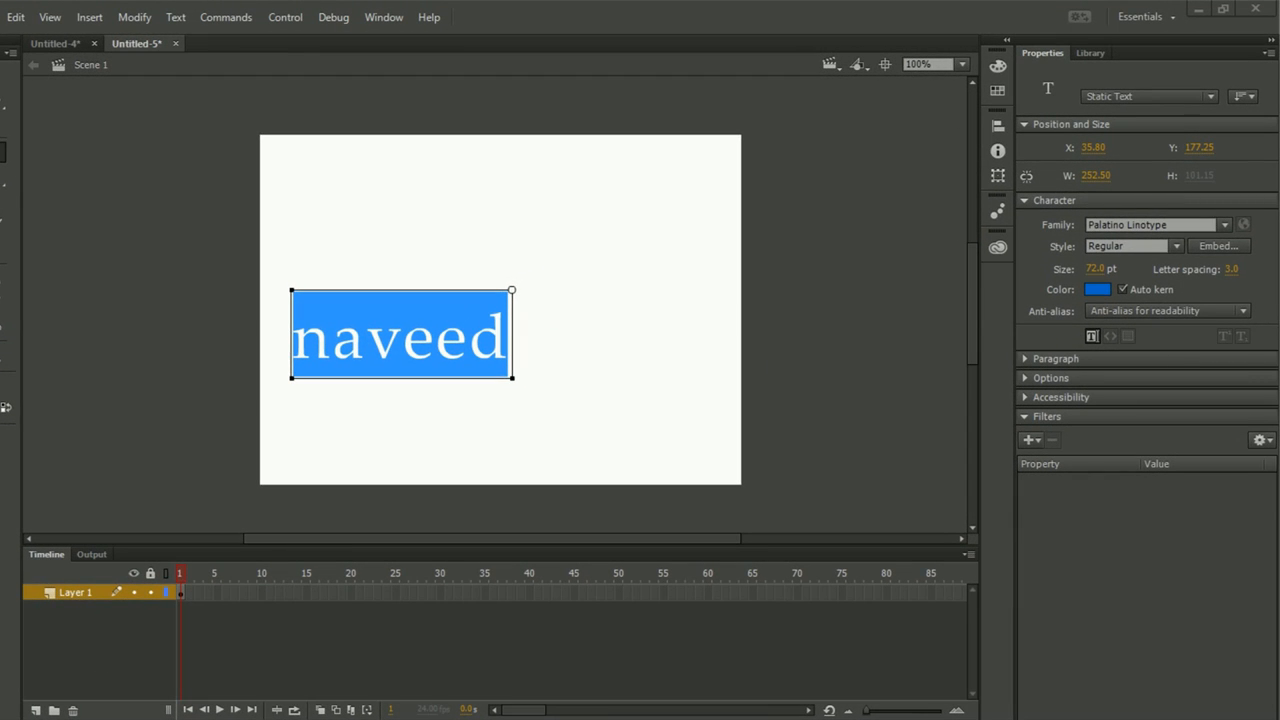
{"action": "mouse_move", "coordinate": [176, 16]}
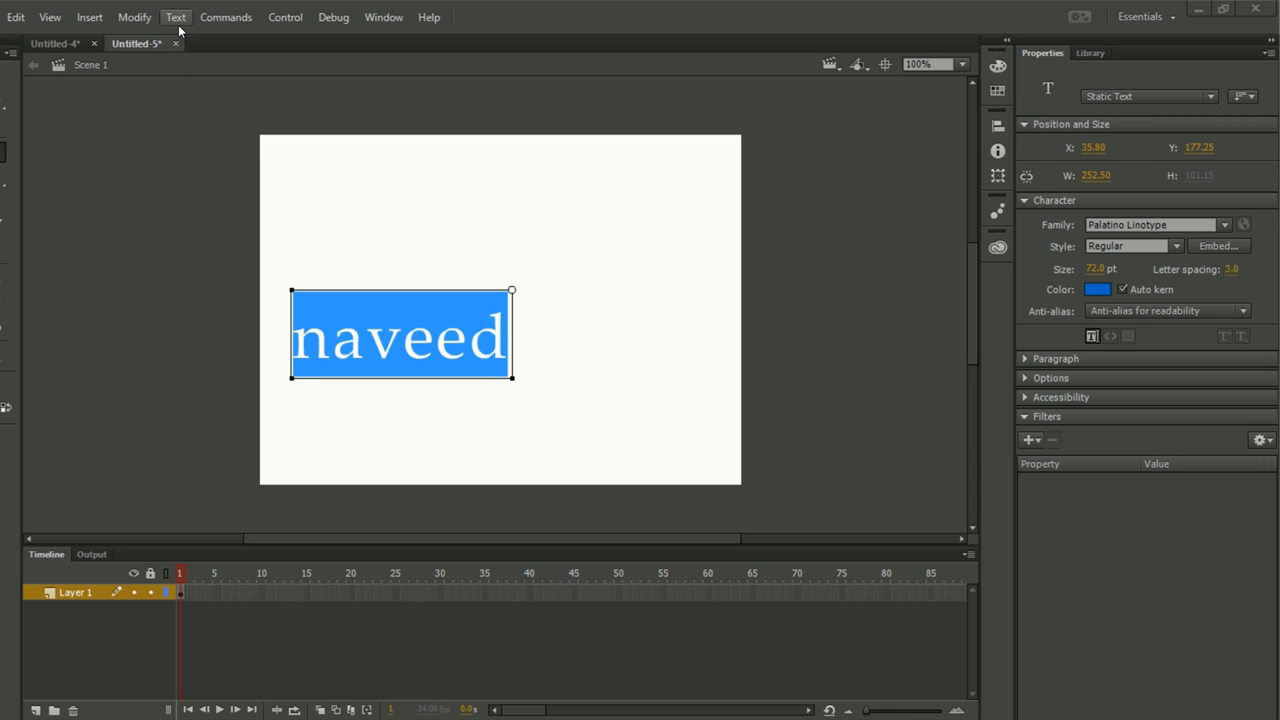
- Browse the Font family list under the Text menu, leaving Palatino Linotype selected
{"action": "left_click", "coordinate": [176, 16]}
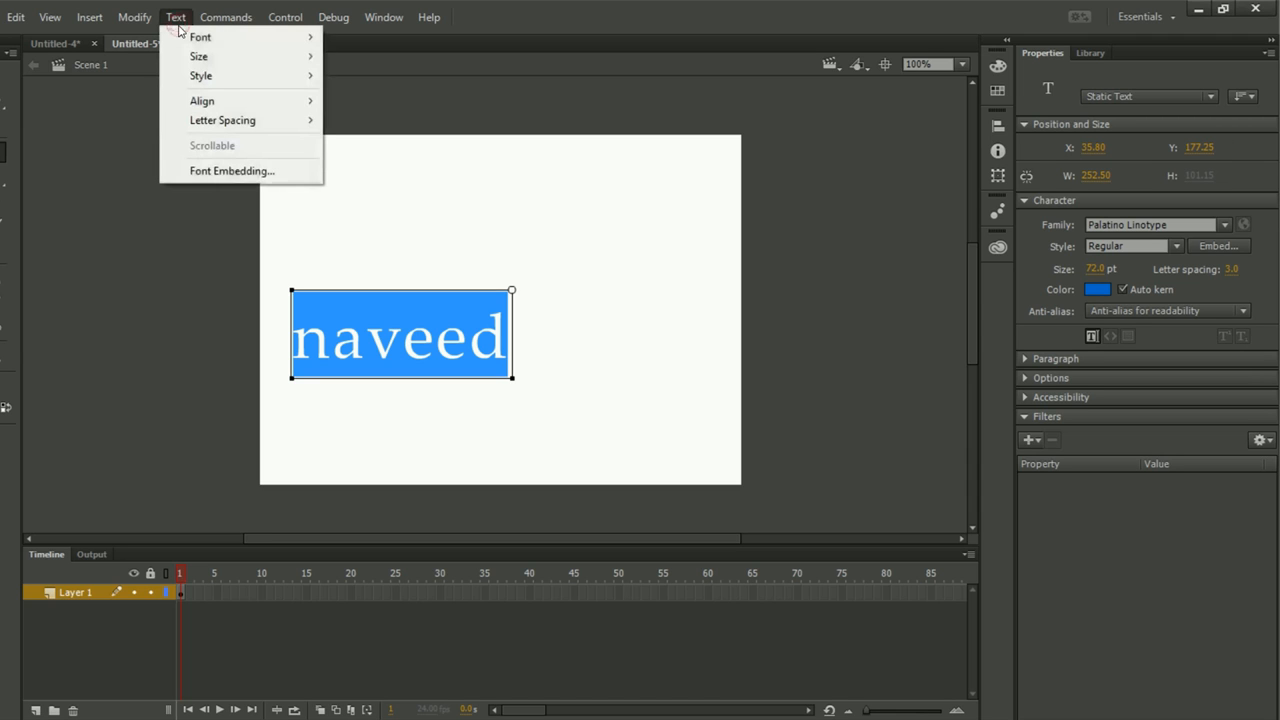
{"action": "left_click", "coordinate": [200, 36]}
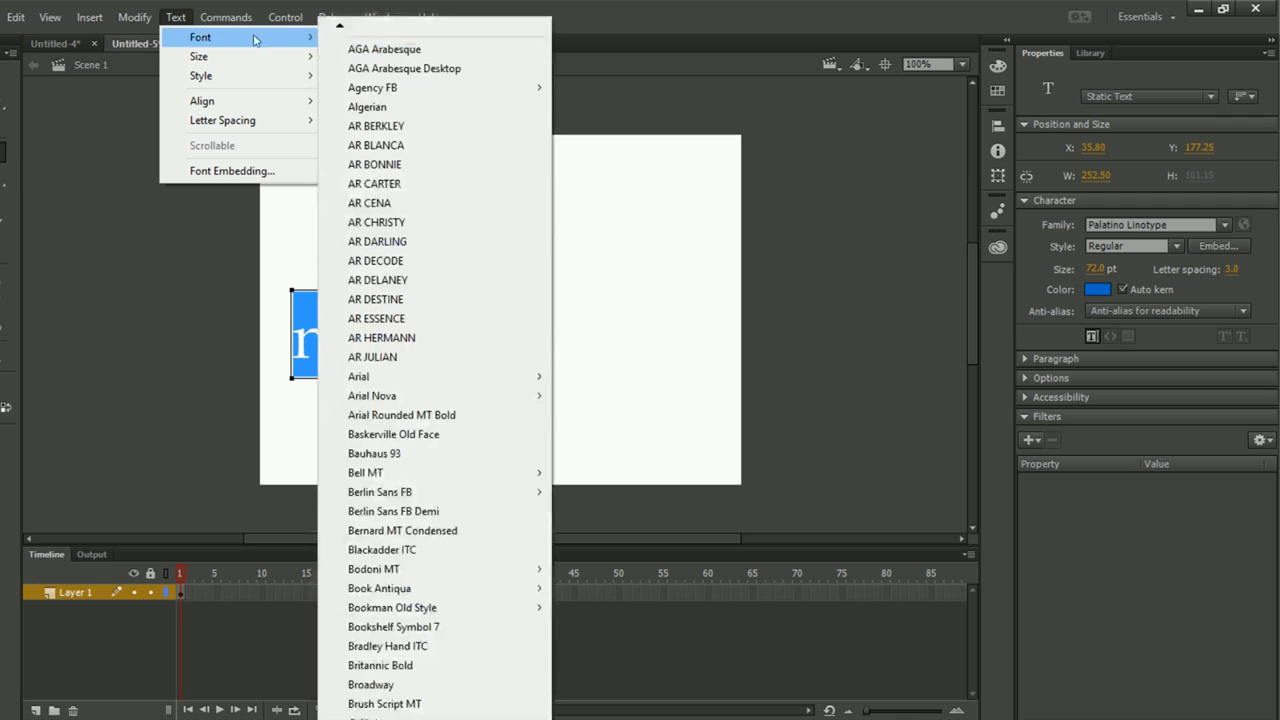
{"action": "mouse_move", "coordinate": [412, 452]}
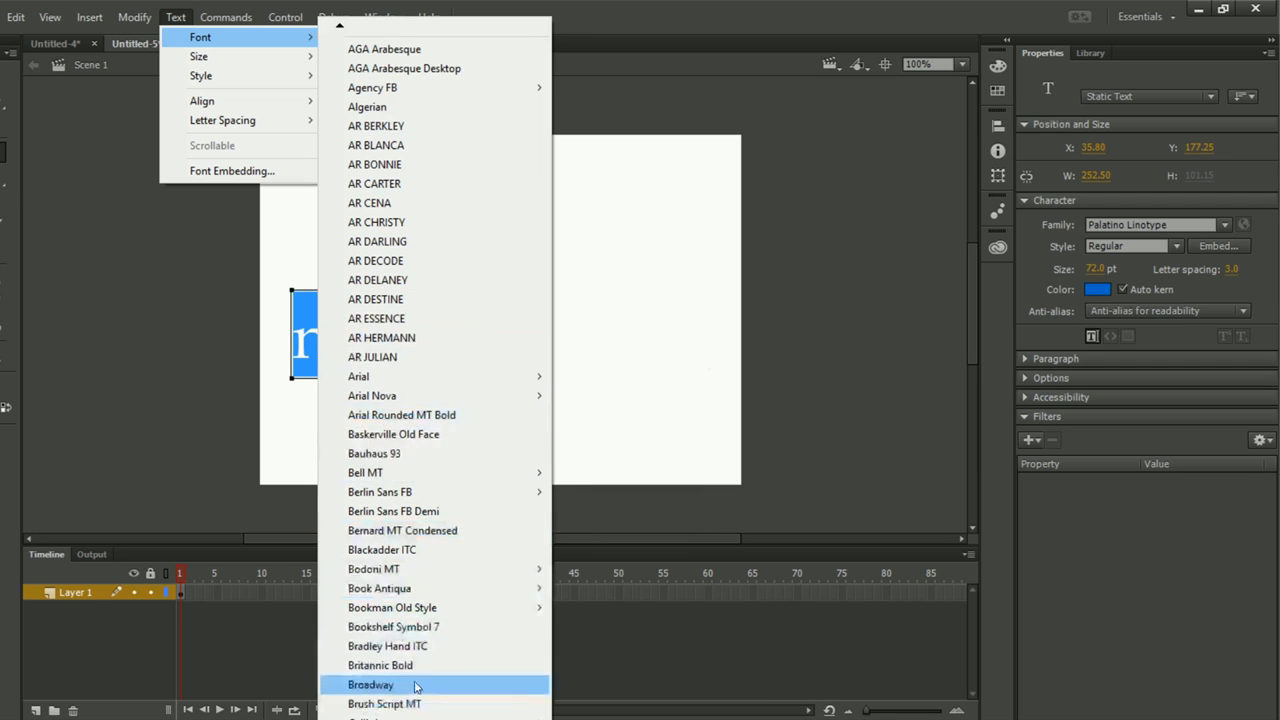
{"action": "scroll", "scroll_direction": "down", "scroll_amount": 3}
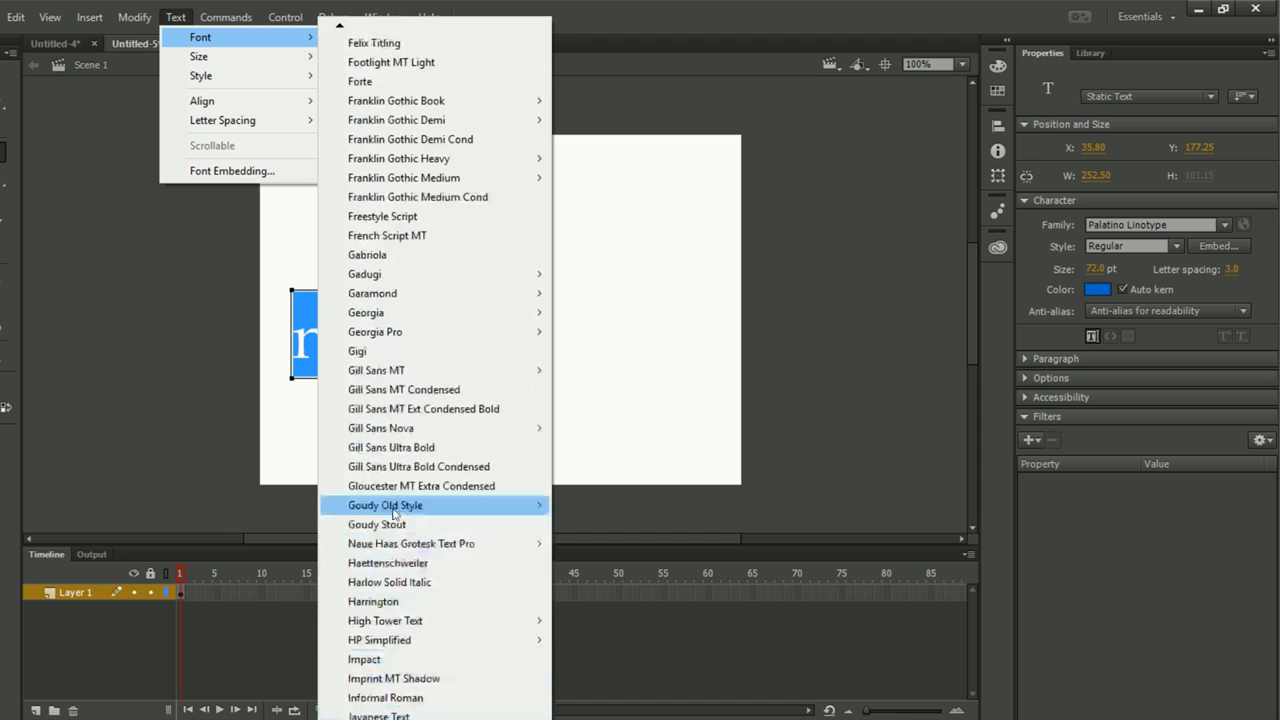
{"action": "mouse_move", "coordinate": [372, 292]}
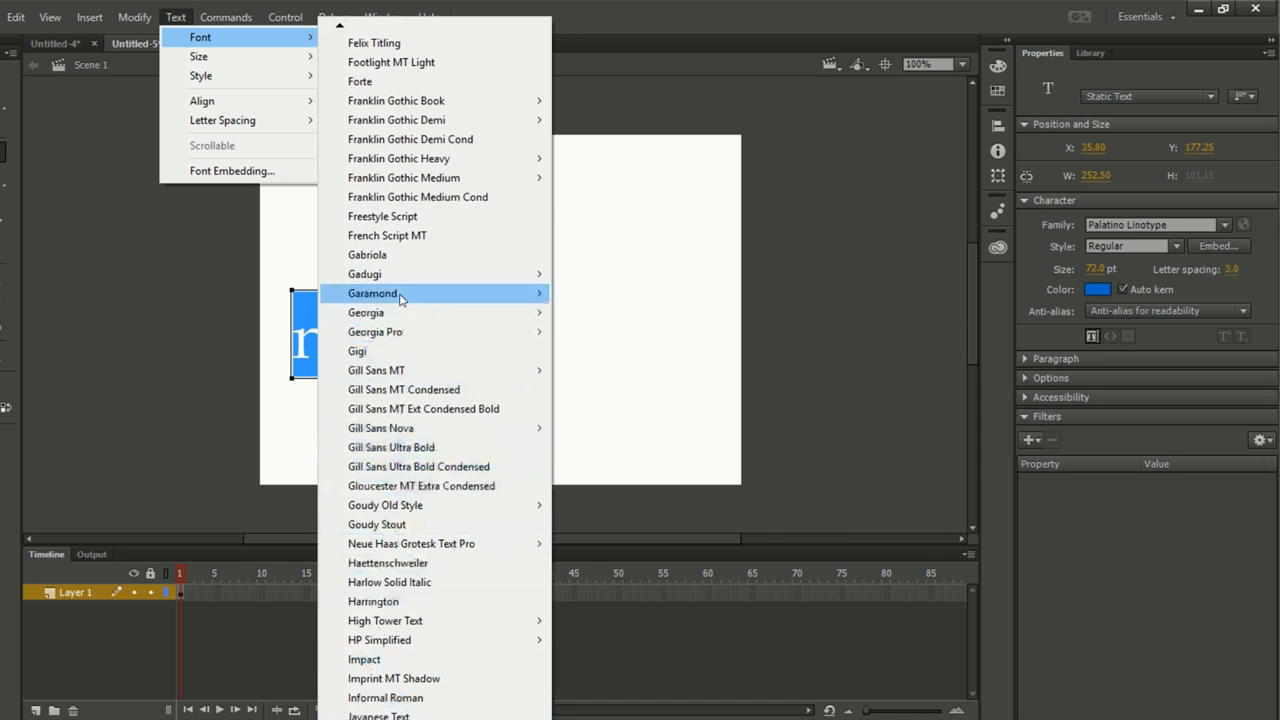
{"action": "mouse_move", "coordinate": [238, 76]}
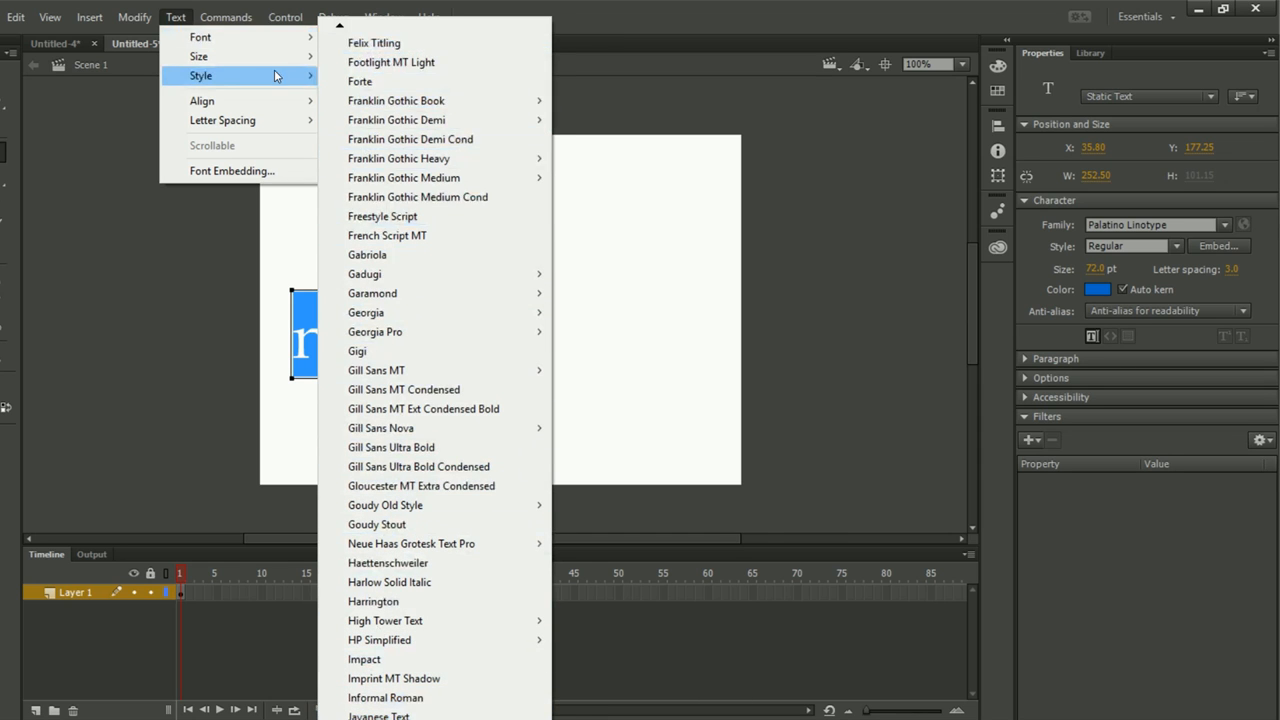
{"action": "mouse_move", "coordinate": [200, 36]}
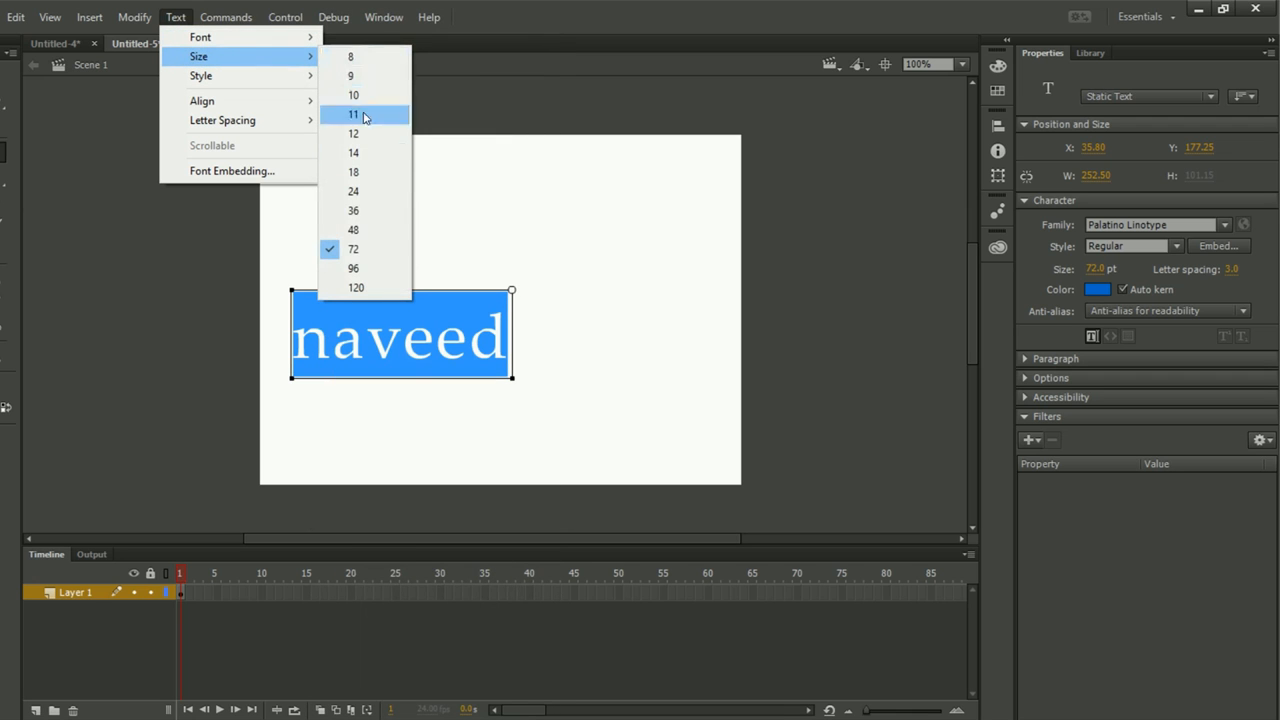
- Set the 'naveed' text size to 96 pt
{"action": "left_click", "coordinate": [352, 268]}
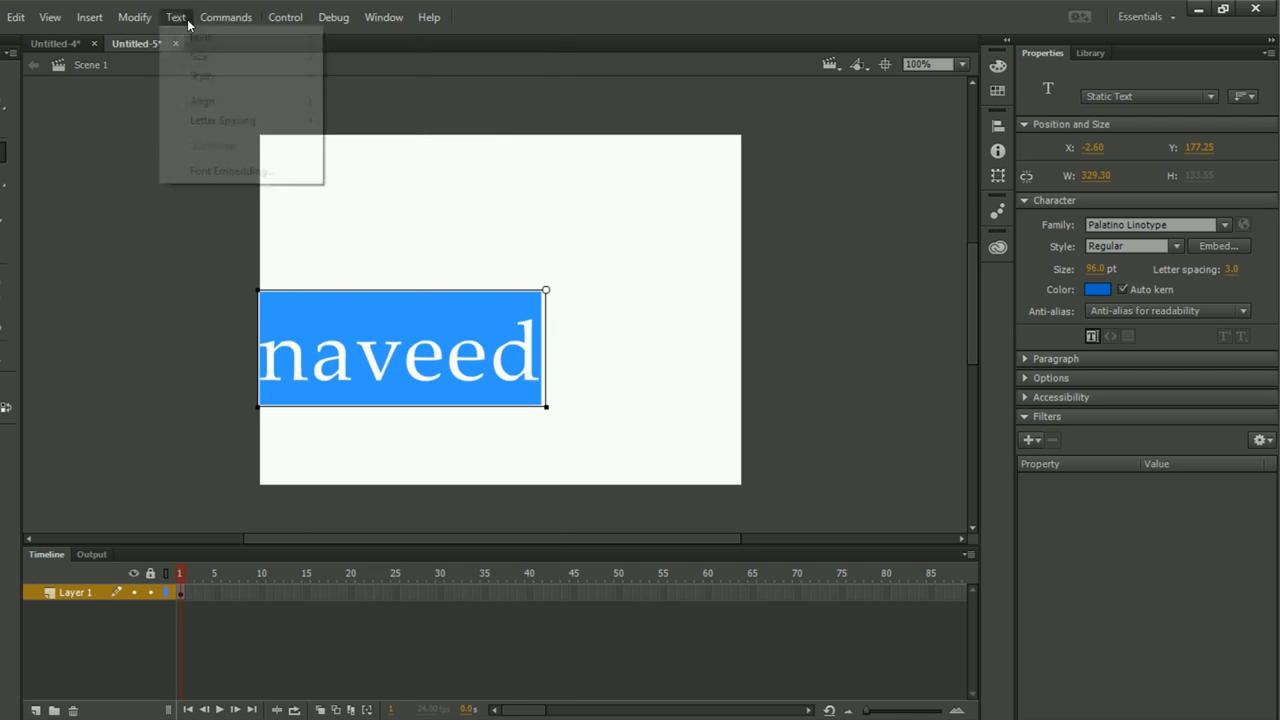
{"action": "mouse_move", "coordinate": [200, 76]}
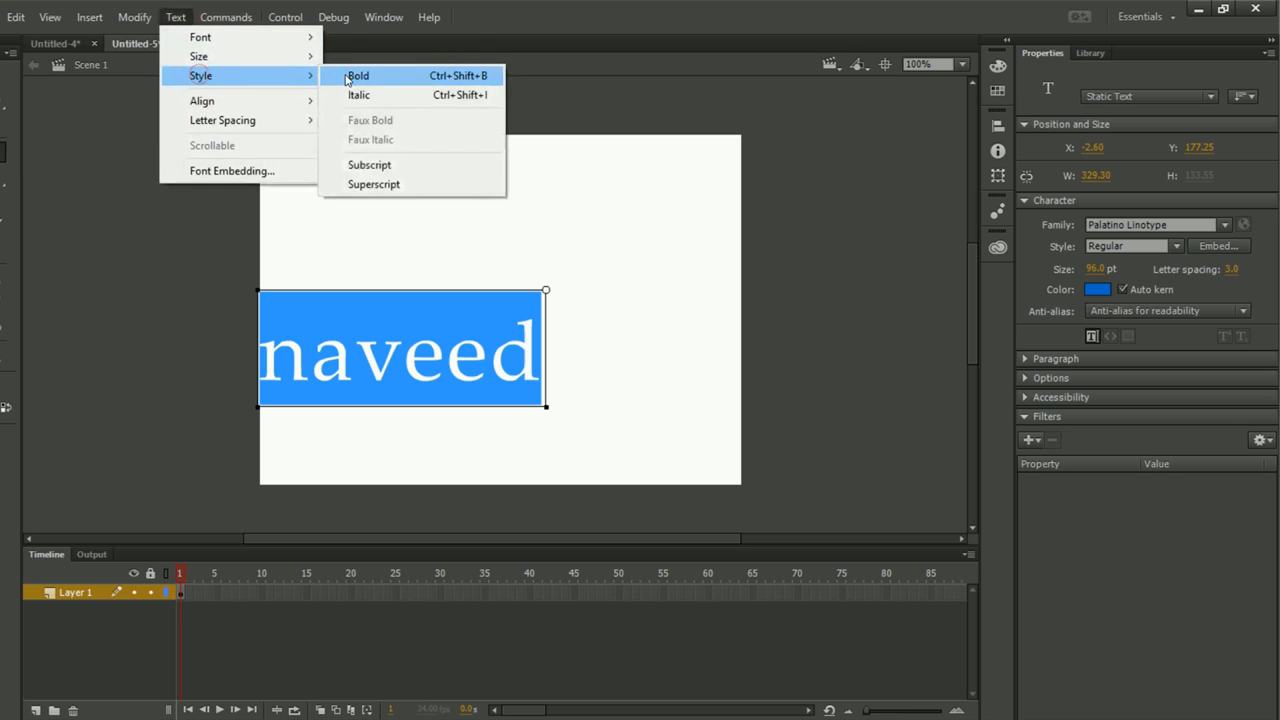
{"action": "mouse_move", "coordinate": [200, 100]}
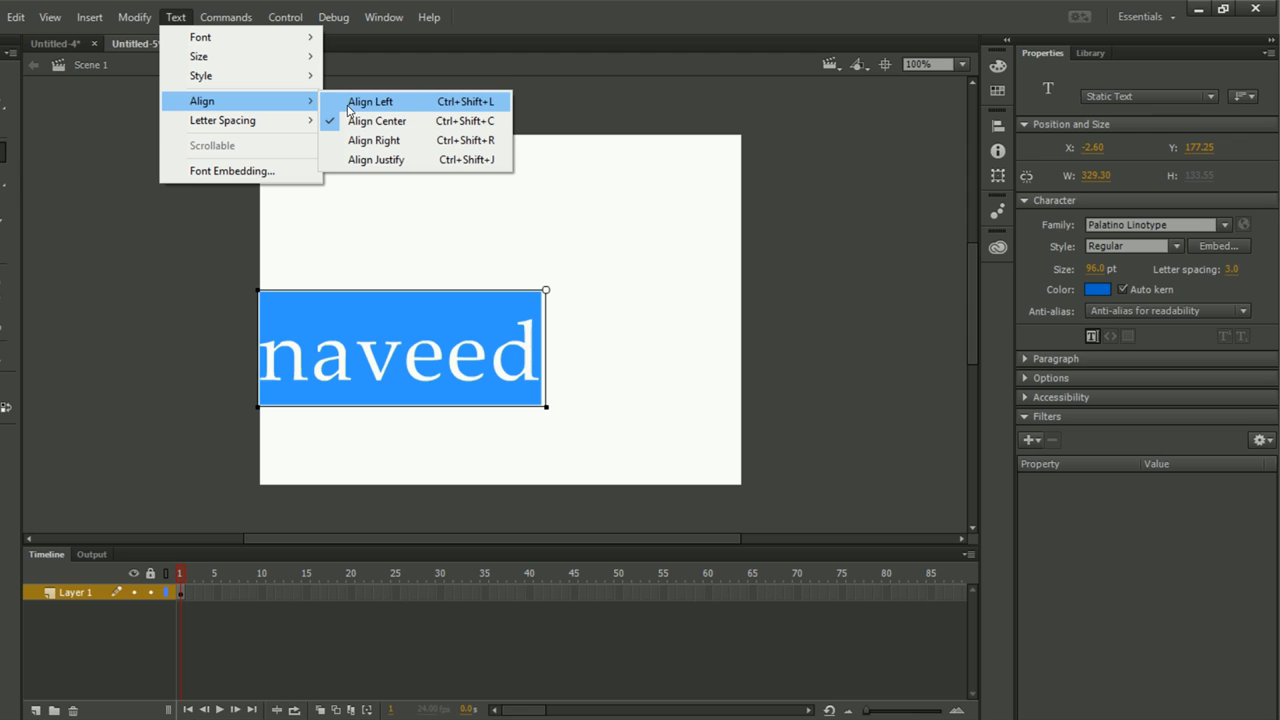
{"action": "mouse_move", "coordinate": [356, 110]}
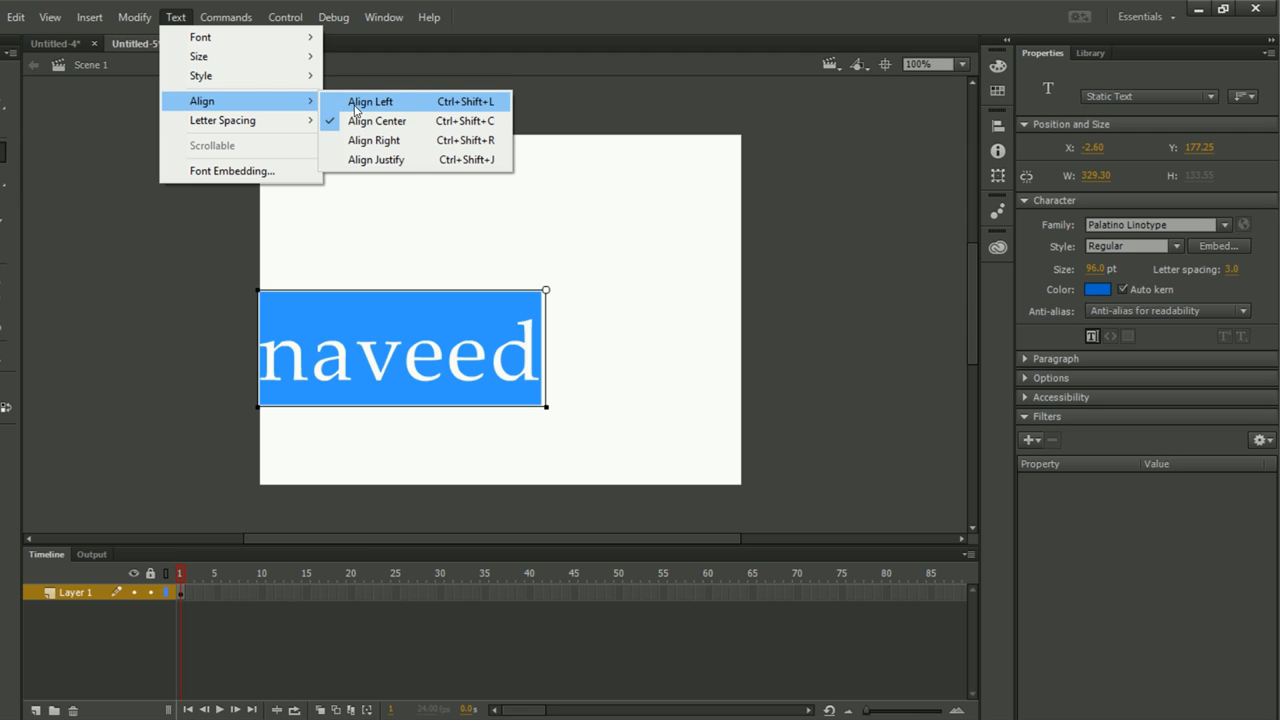
{"action": "mouse_move", "coordinate": [222, 120]}
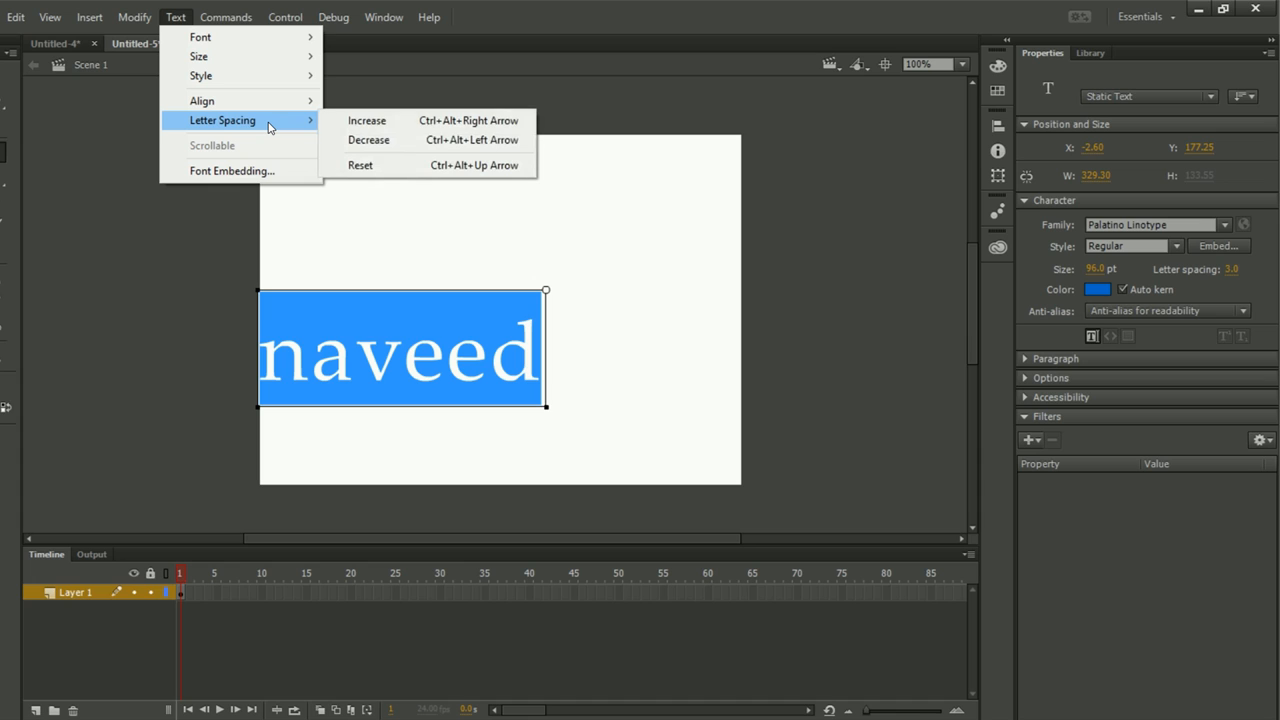
{"action": "mouse_move", "coordinate": [366, 120]}
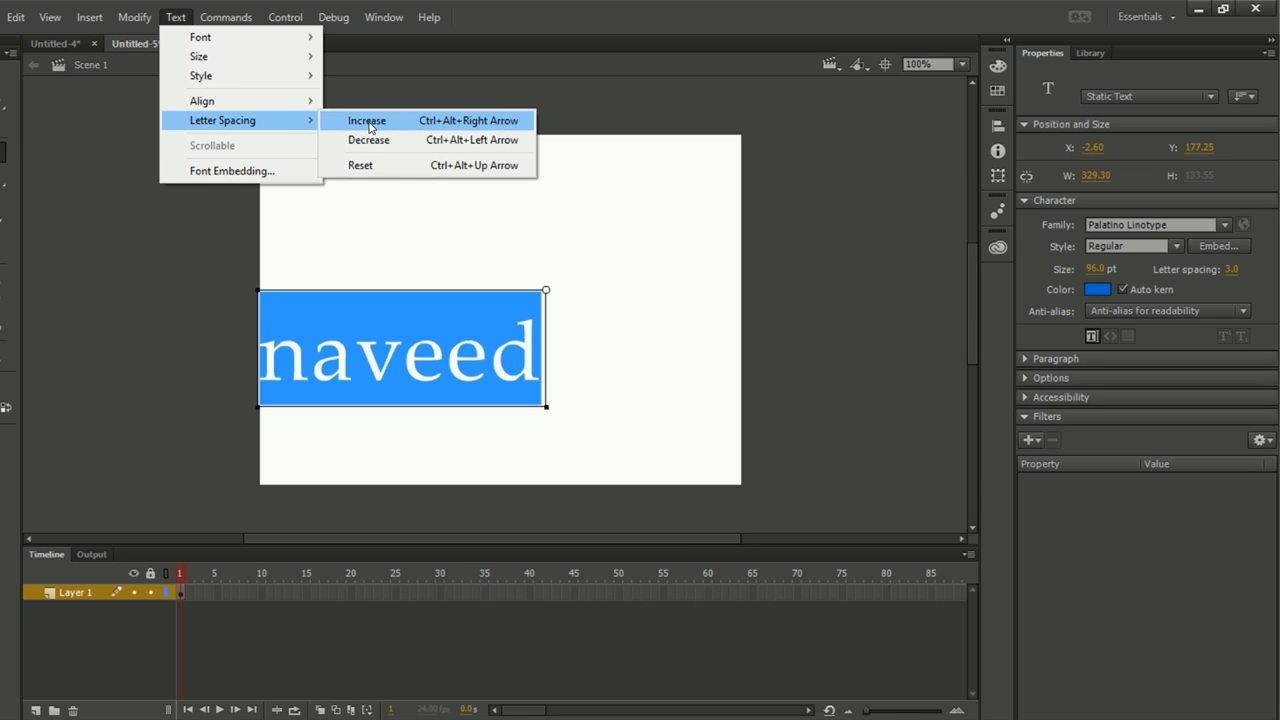
- Increase the letter spacing of the 96 pt 'naveed' text
{"action": "left_click", "coordinate": [366, 120]}
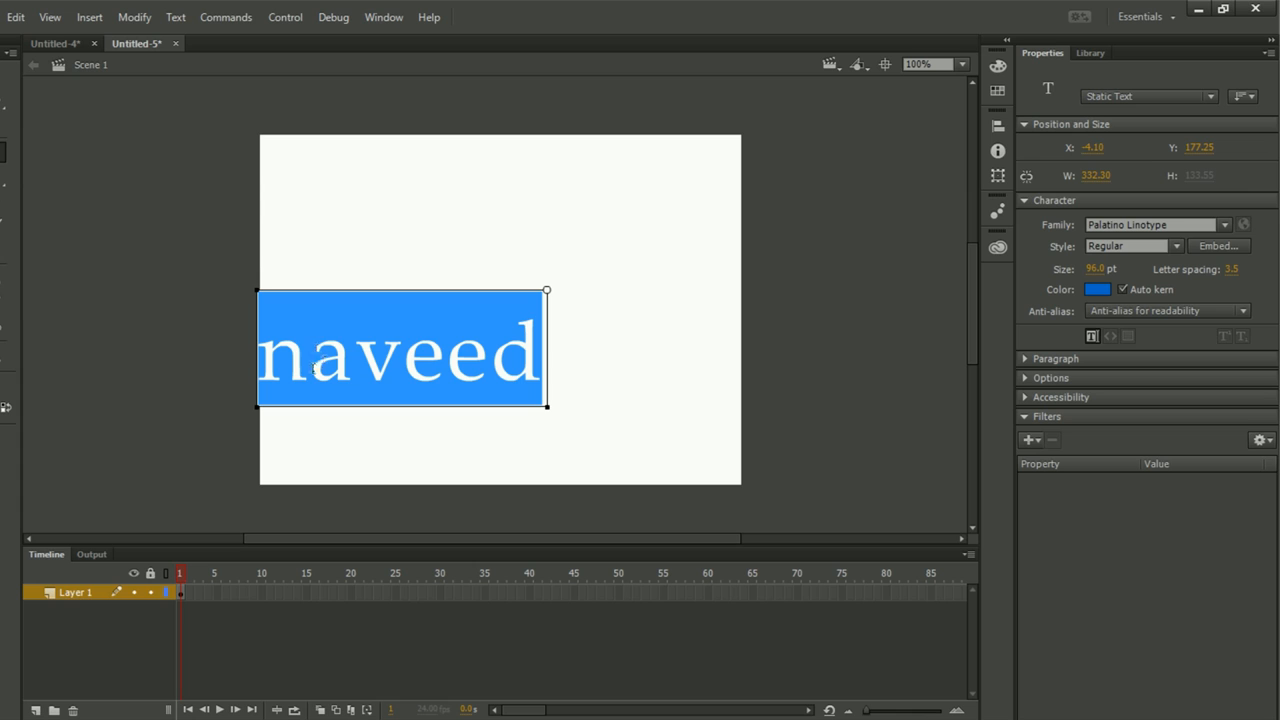
{"action": "left_click", "coordinate": [176, 16]}
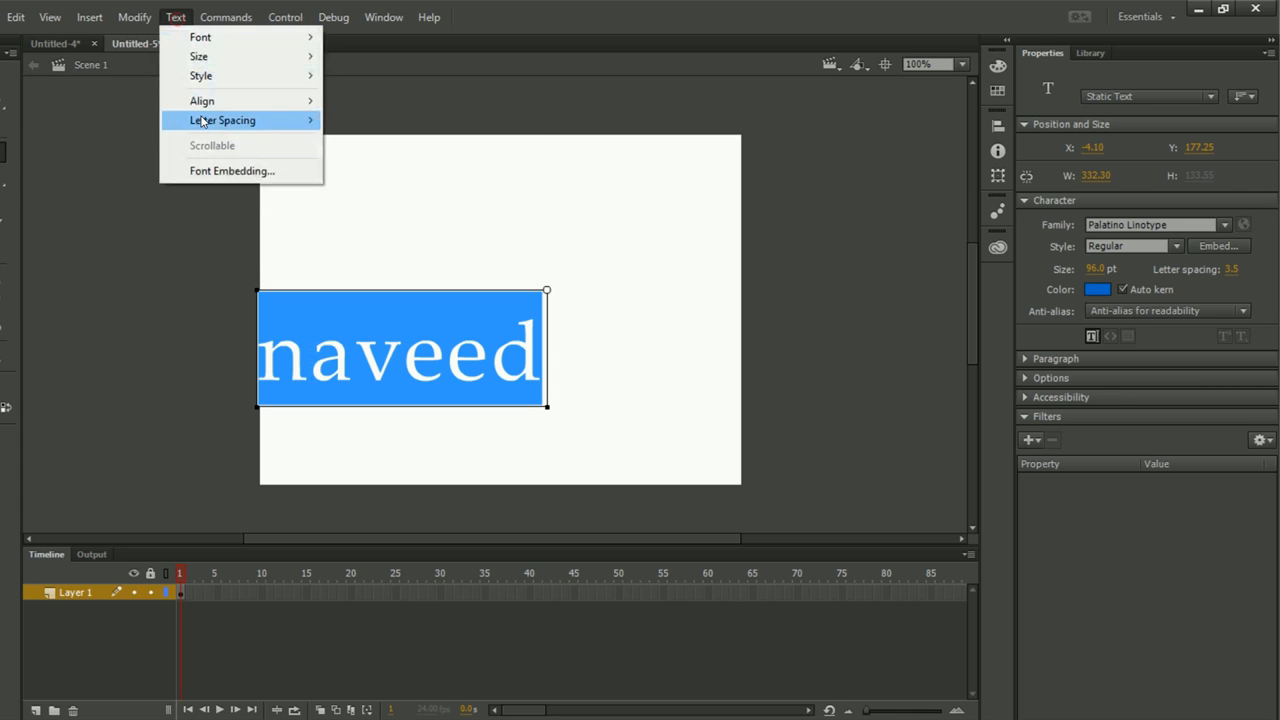
{"action": "mouse_move", "coordinate": [232, 170]}
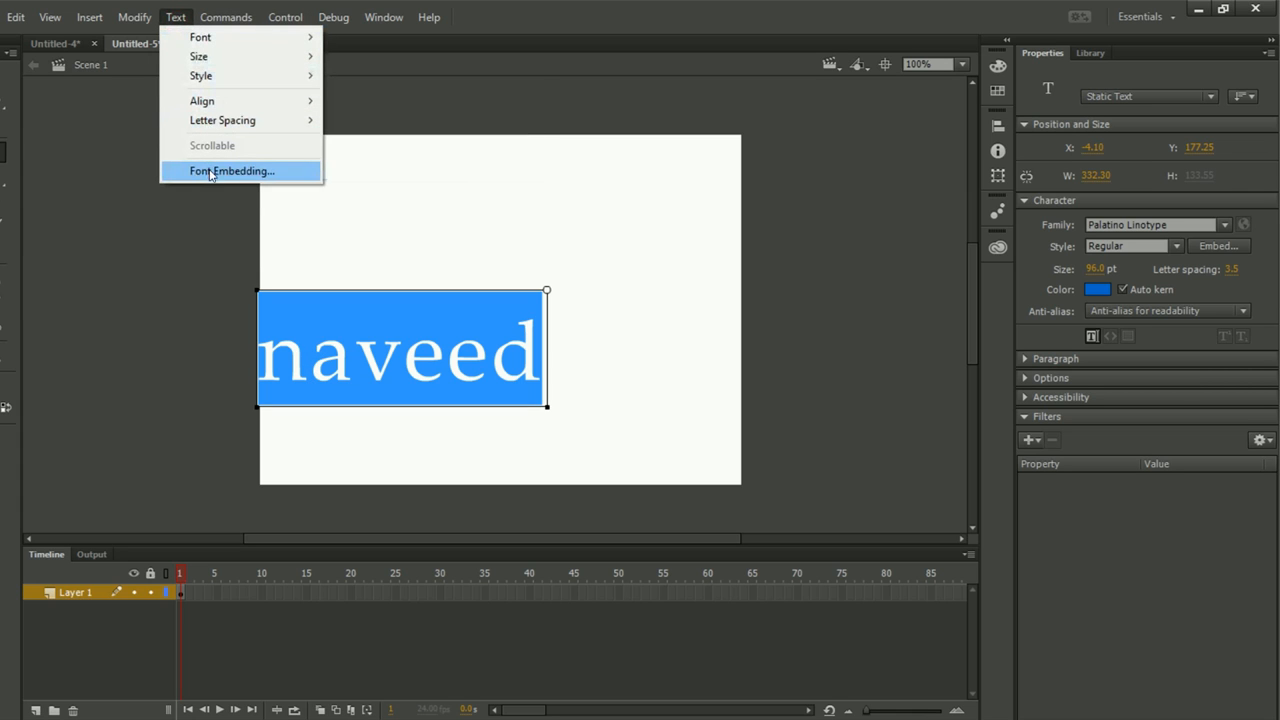
- Create a Font Embedding entry named 'naveed' covering all character ranges with a chosen font family
{"action": "left_click", "coordinate": [232, 170]}
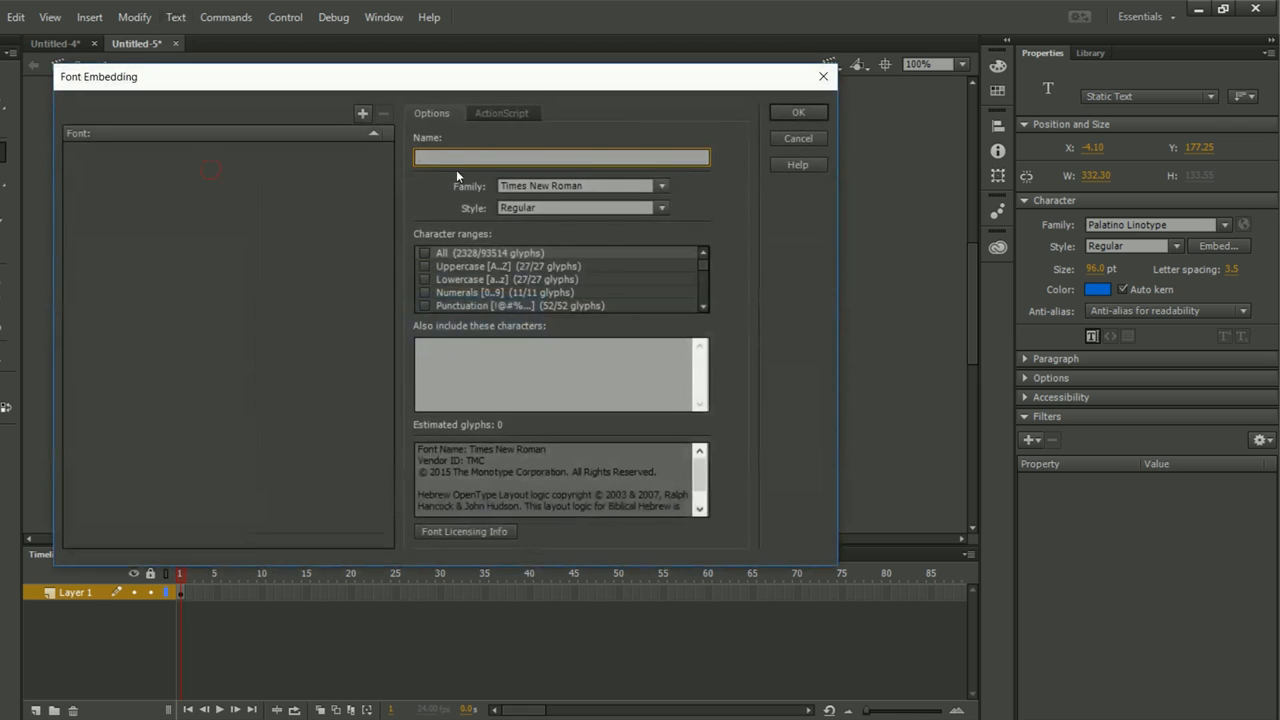
{"action": "left_click", "coordinate": [560, 156]}
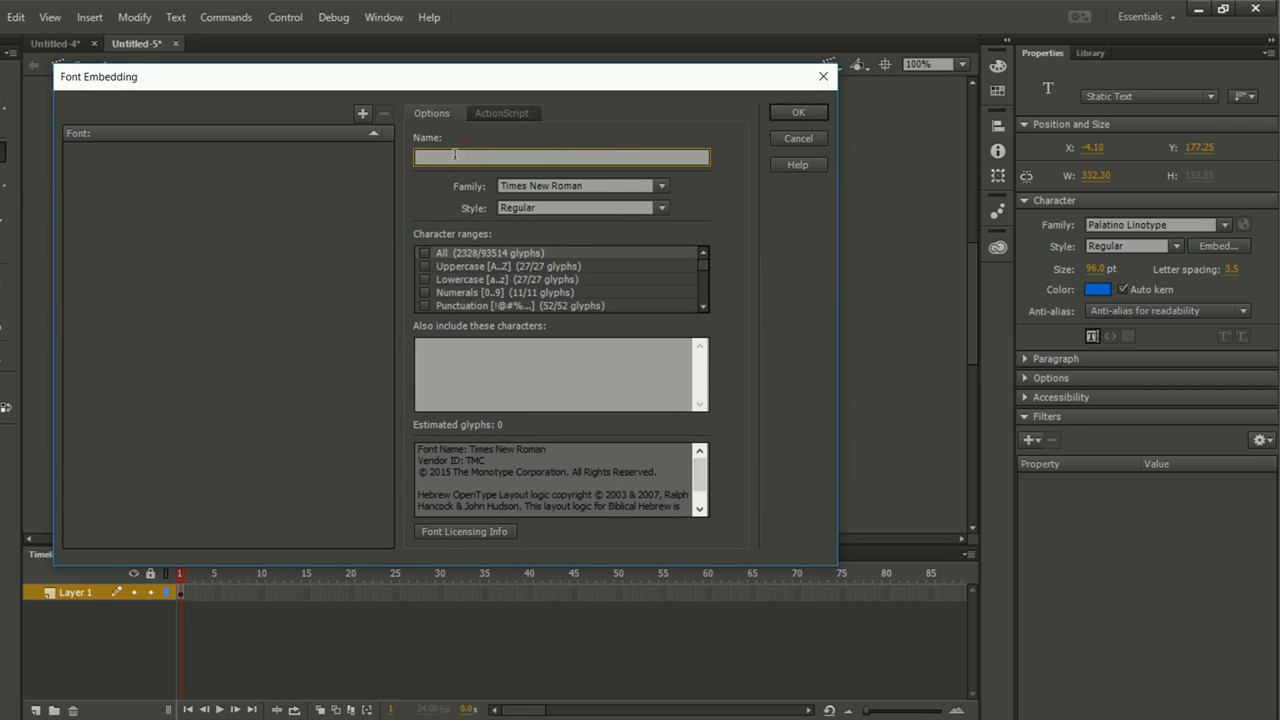
{"action": "type", "text": "nav"}
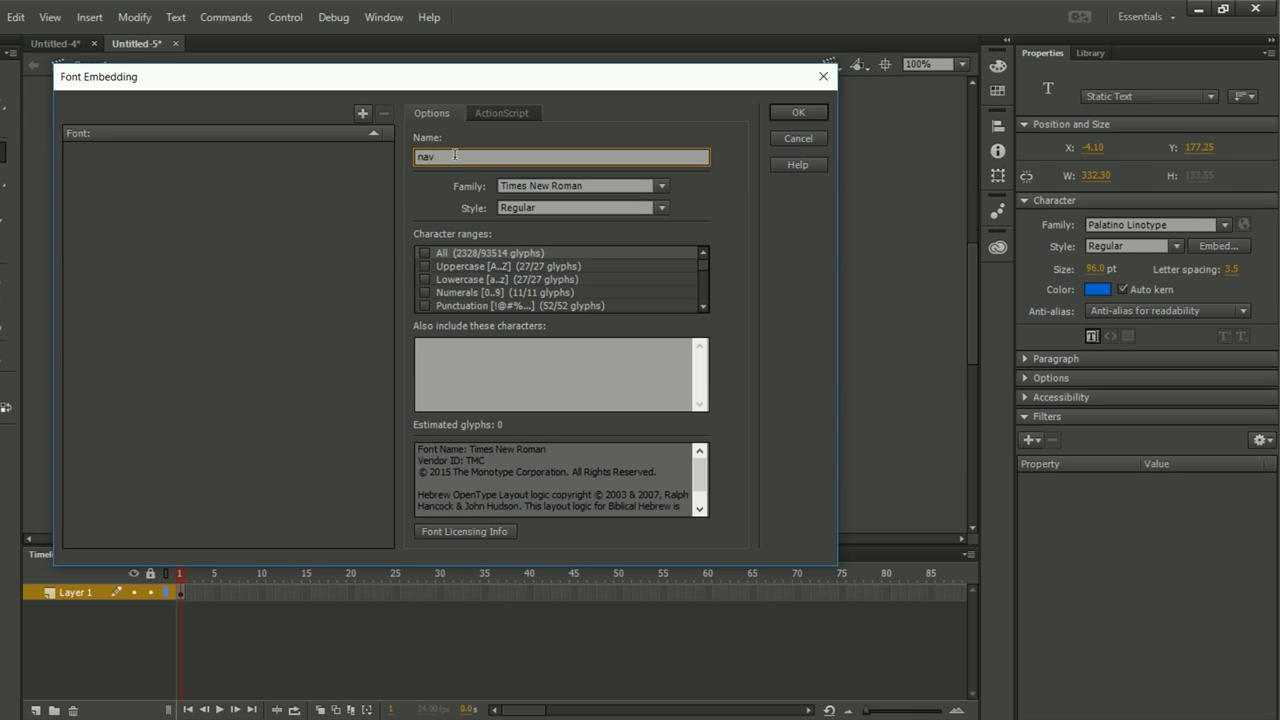
{"action": "type", "text": "eed"}
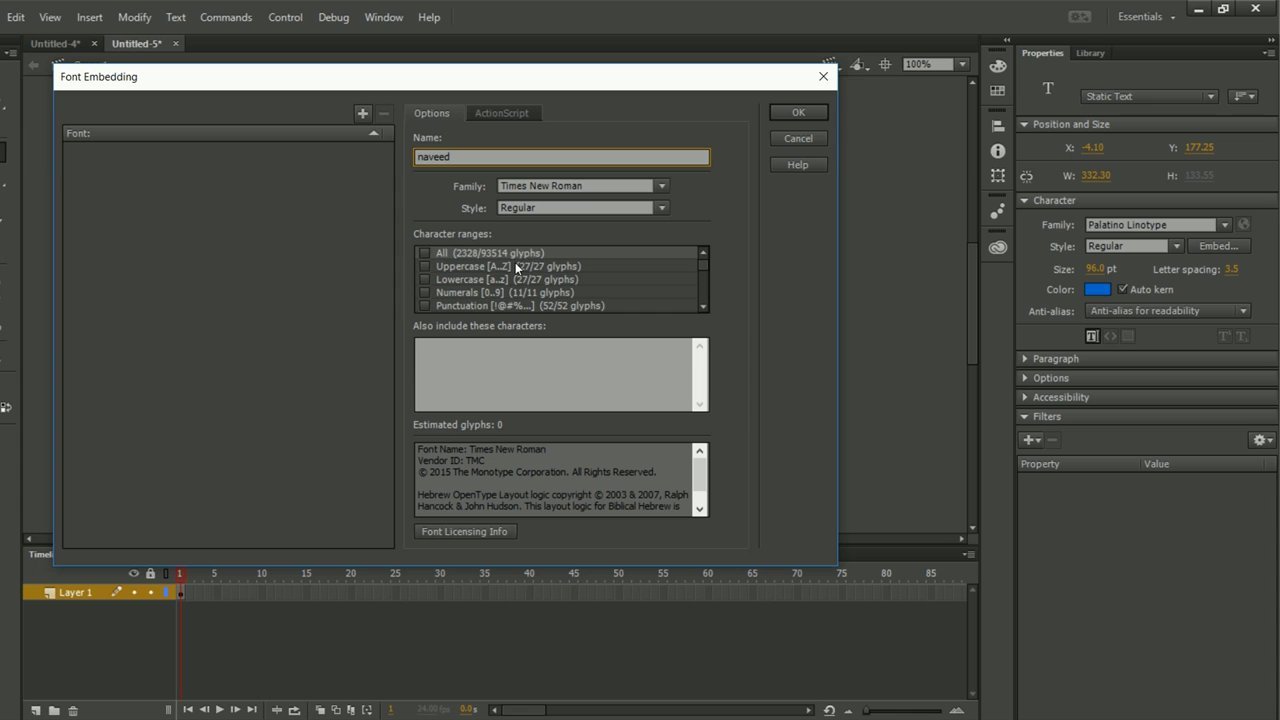
{"action": "left_click", "coordinate": [424, 252]}
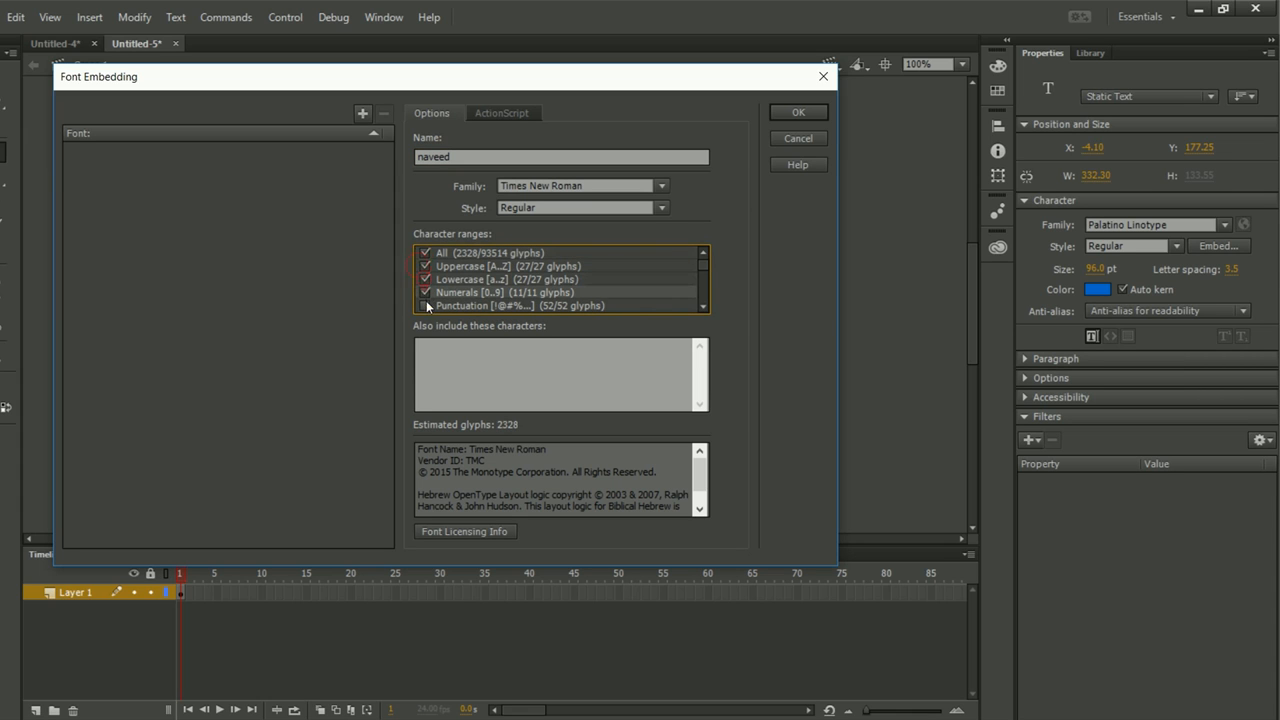
{"action": "left_click", "coordinate": [424, 304]}
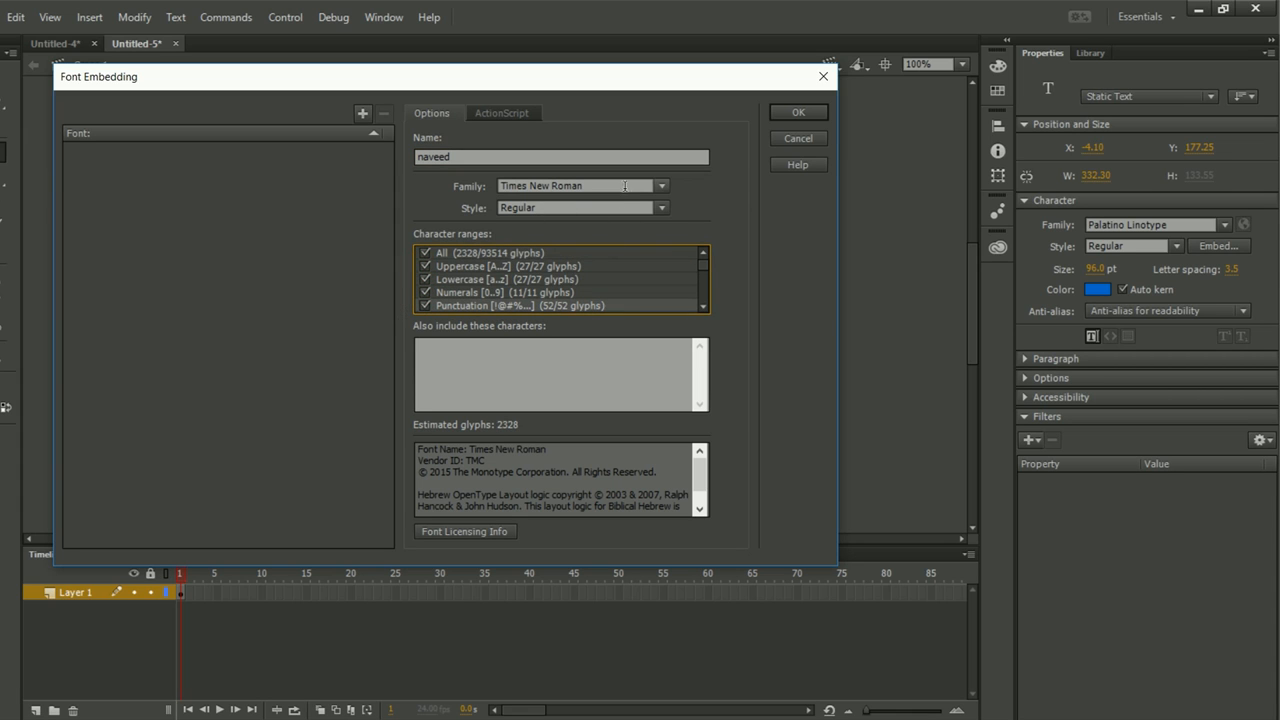
{"action": "left_click", "coordinate": [660, 184]}
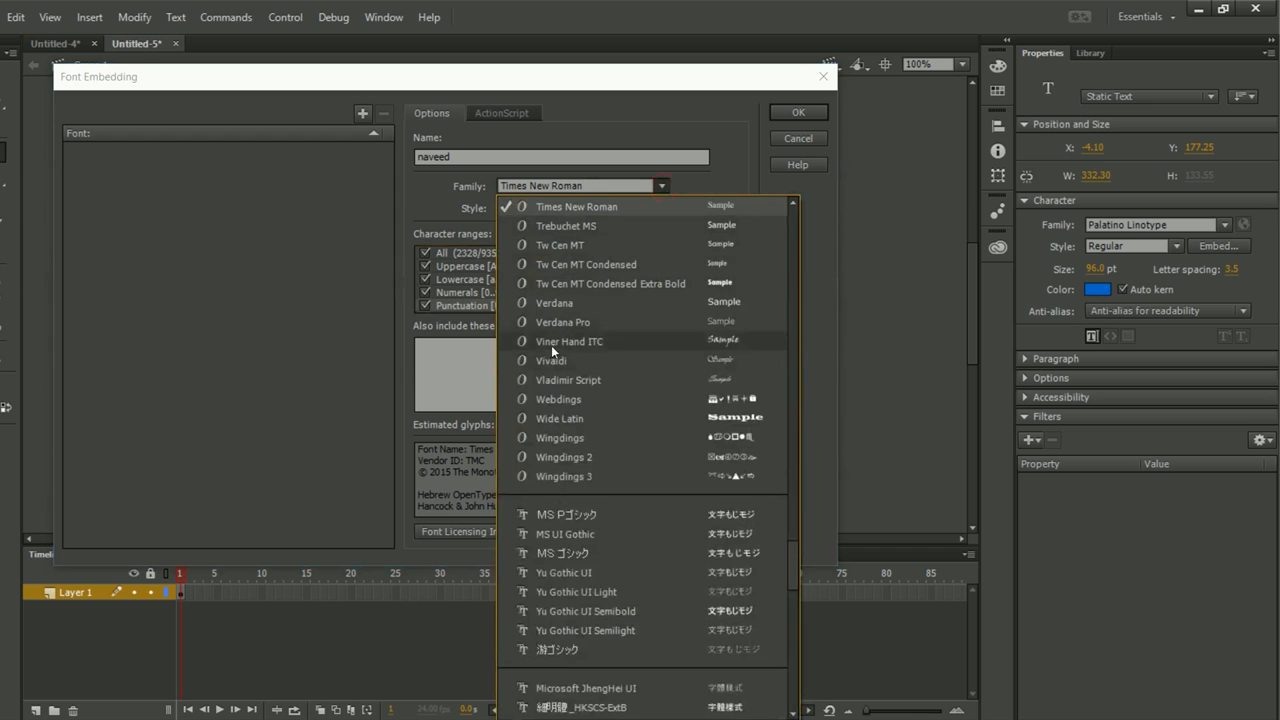
{"action": "left_click", "coordinate": [610, 284]}
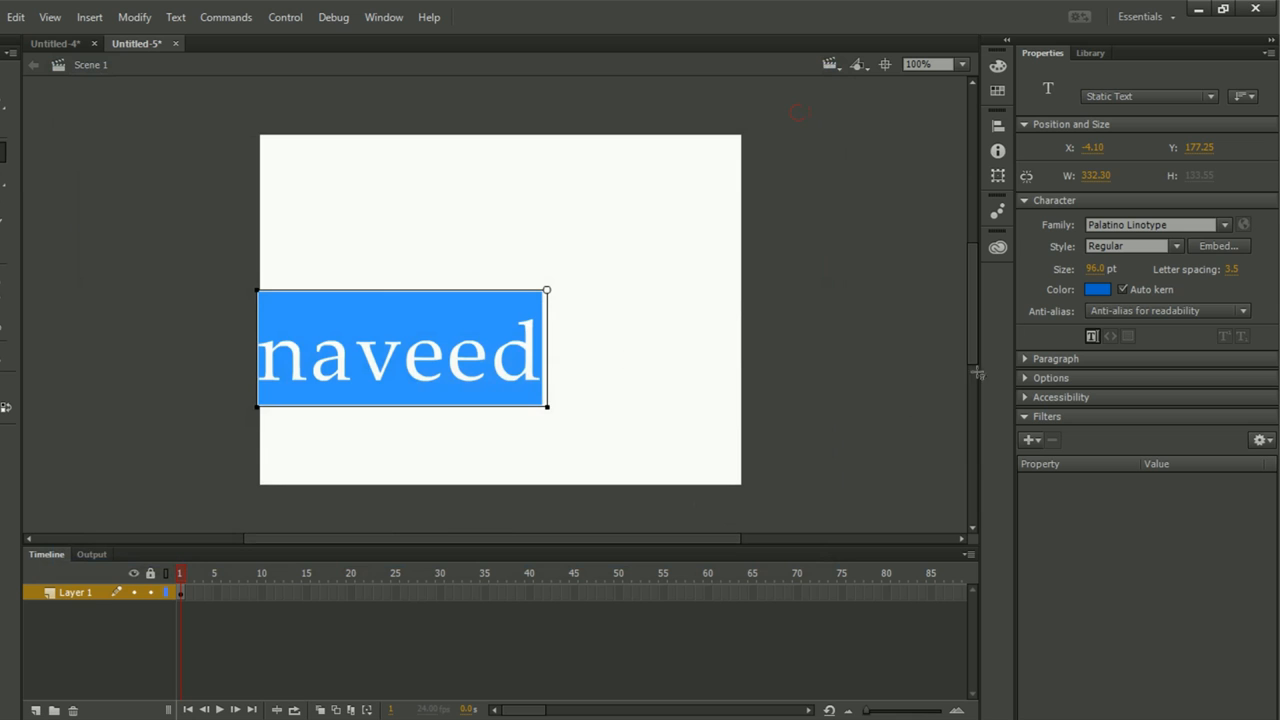
{"action": "left_click", "coordinate": [1224, 224]}
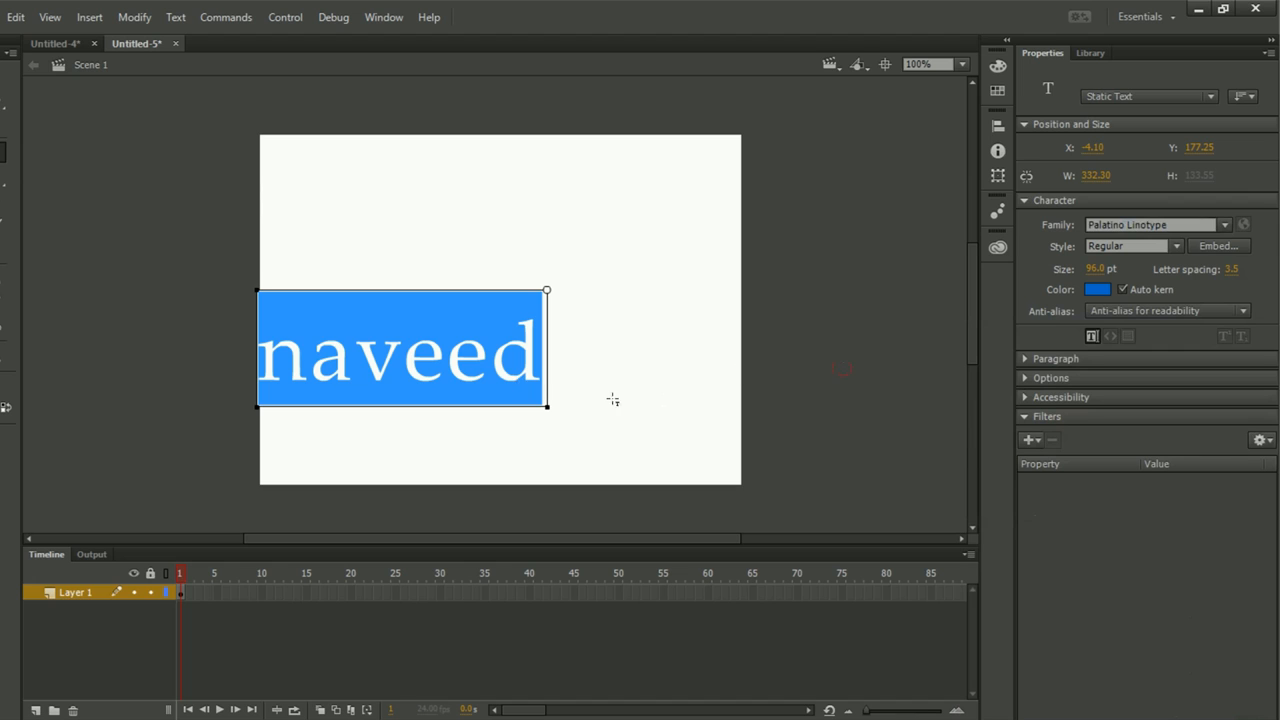
{"action": "mouse_move", "coordinate": [610, 400]}
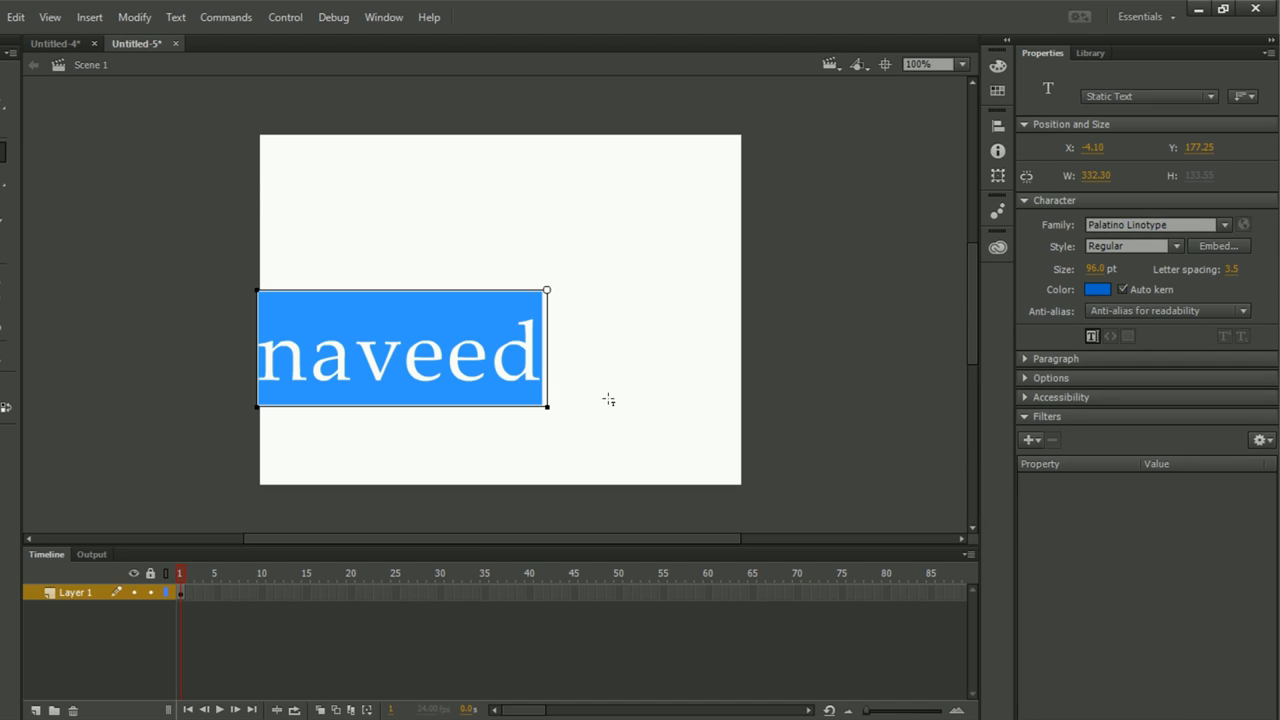